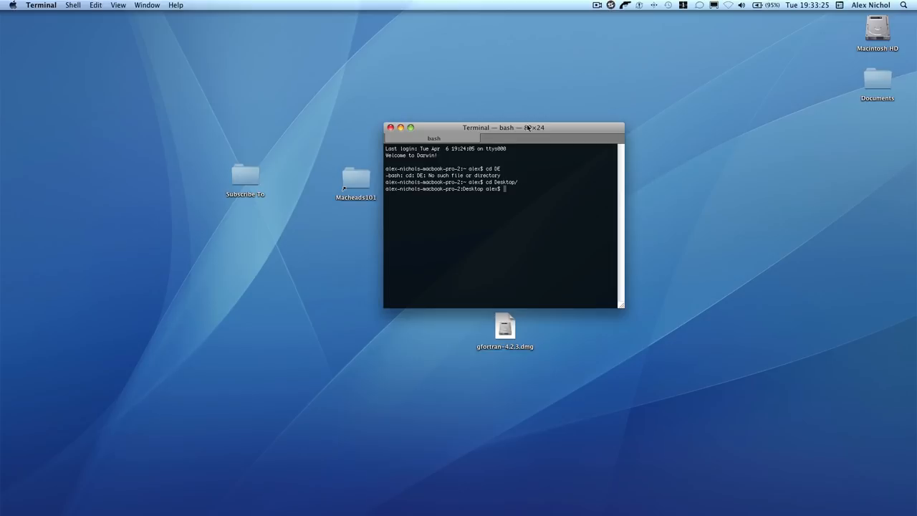
Step: Open hello.f in vi from the Terminal prompt
left_click_drag(504, 127, 533, 40)
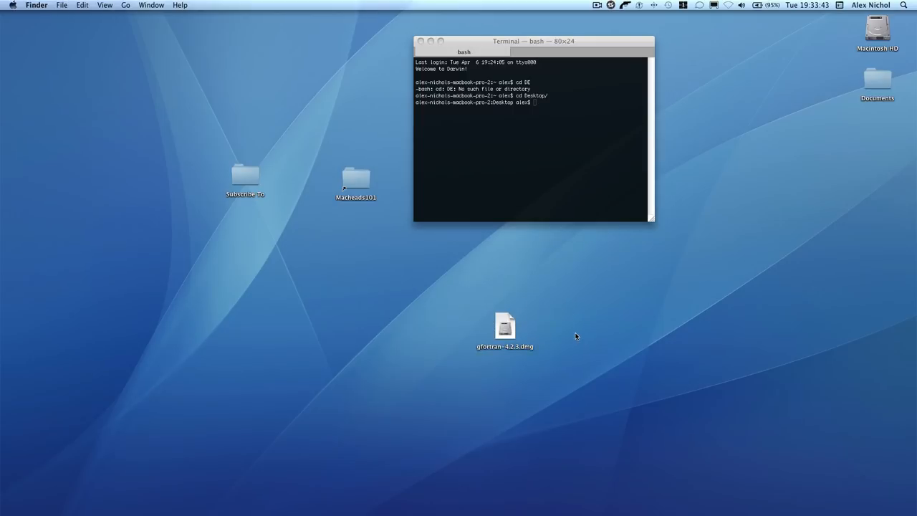
mouse_move(557, 252)
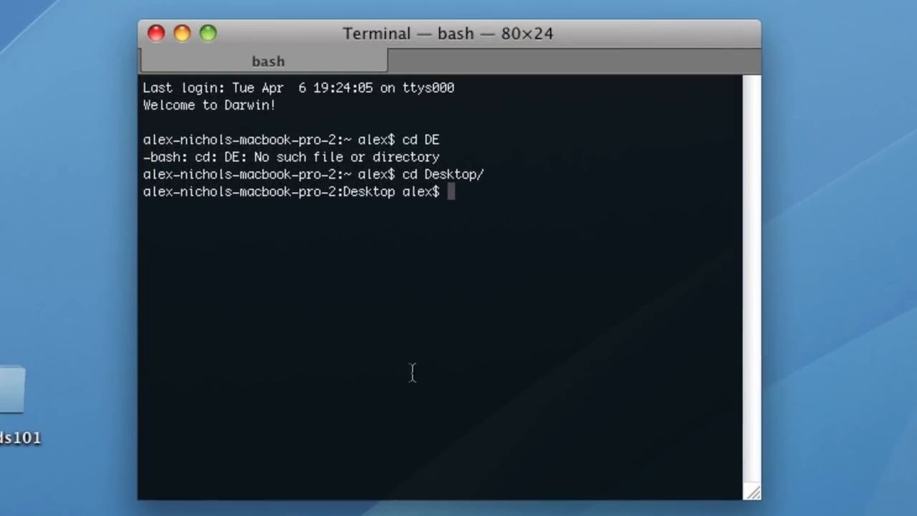
type("vi hell")
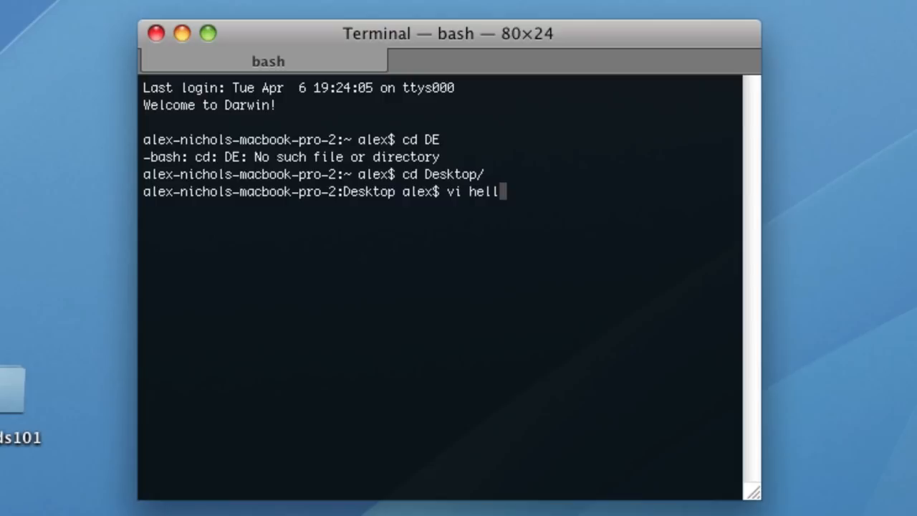
type("o.f")
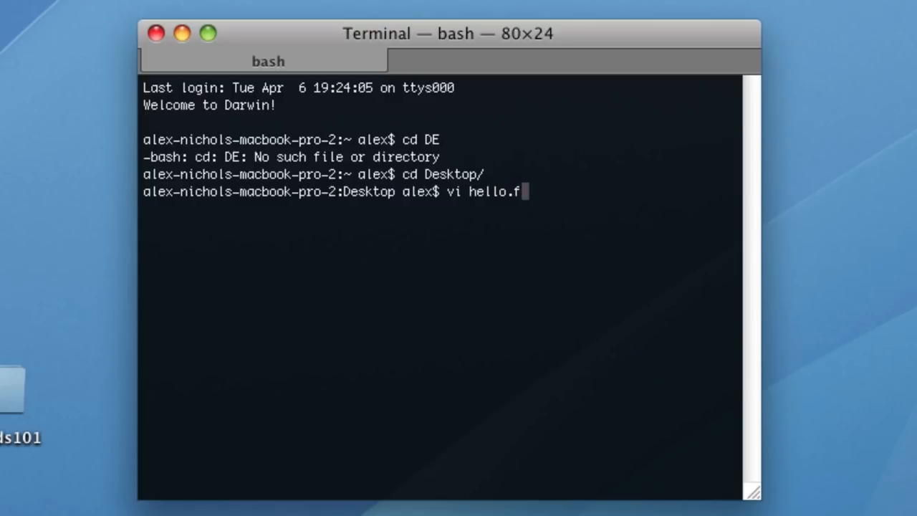
key("Return")
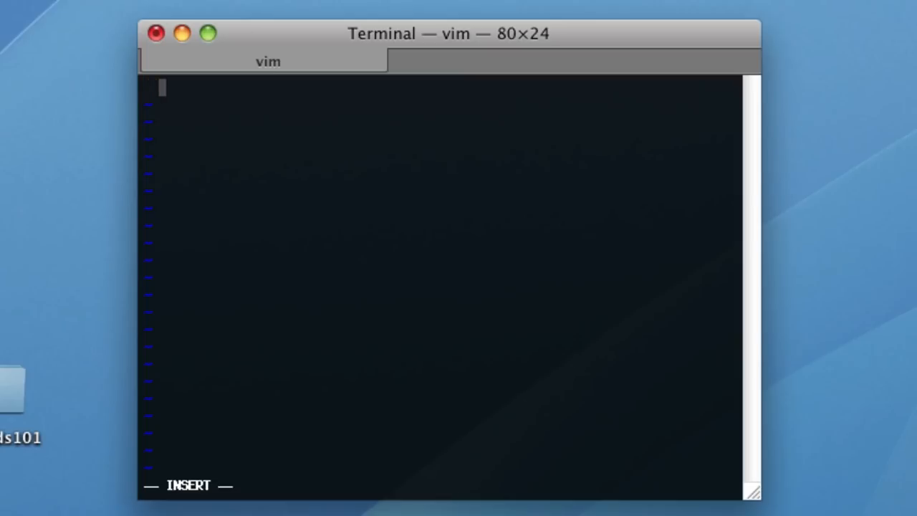
Step: Enter 'program hello' with 'stop' and 'end program' lines, leaving blank lines between
type("p")
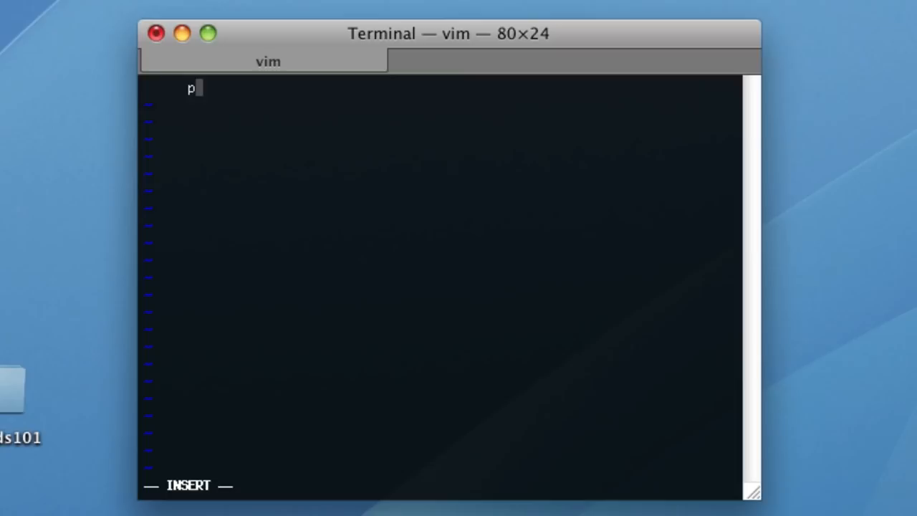
type("rogram")
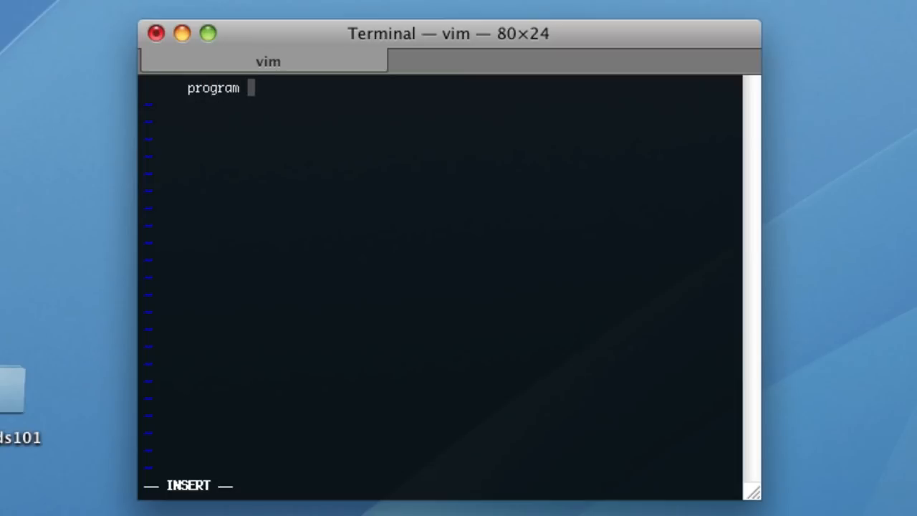
type("hello")
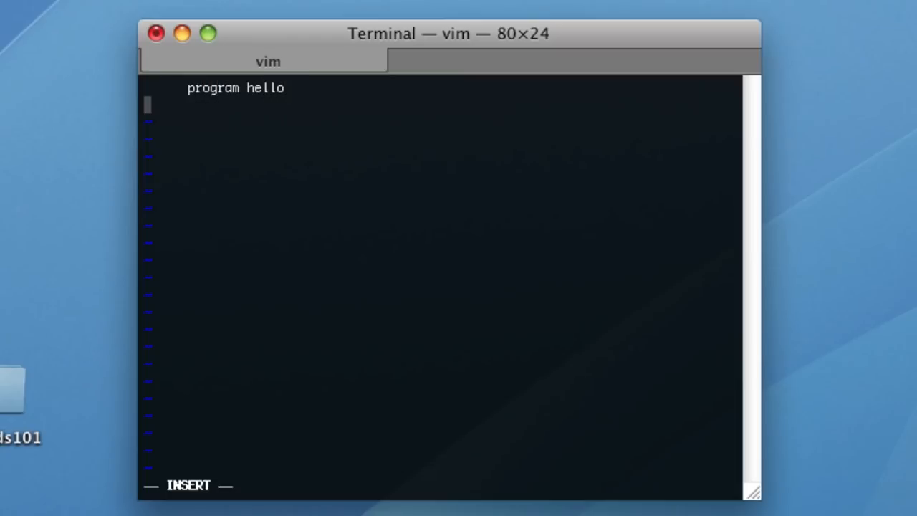
key("Return")
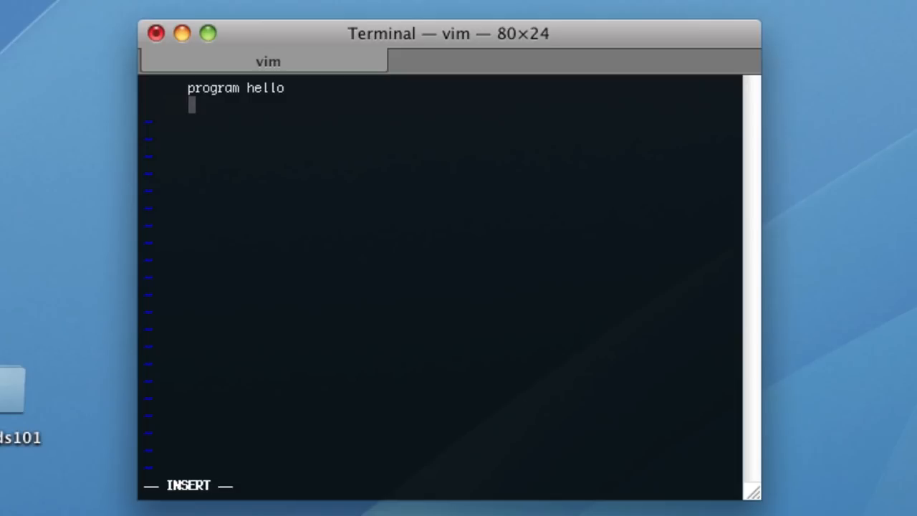
type("stop")
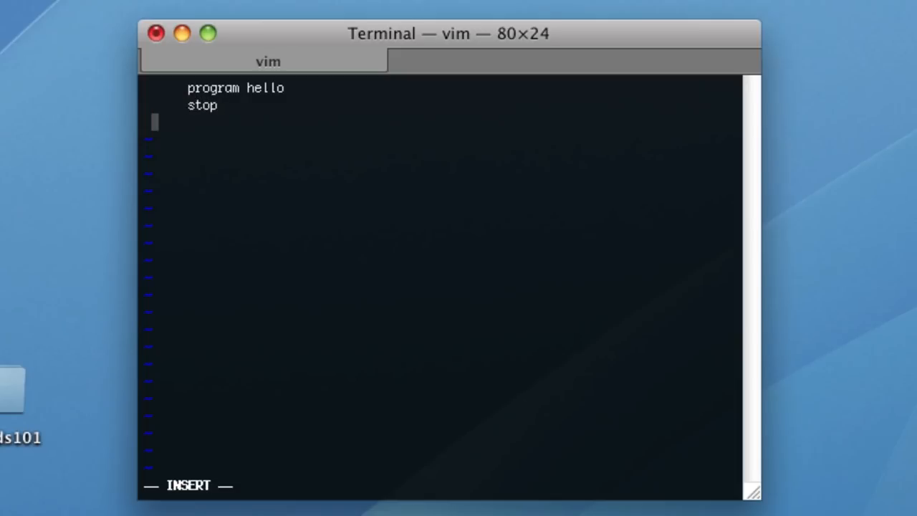
type("end program")
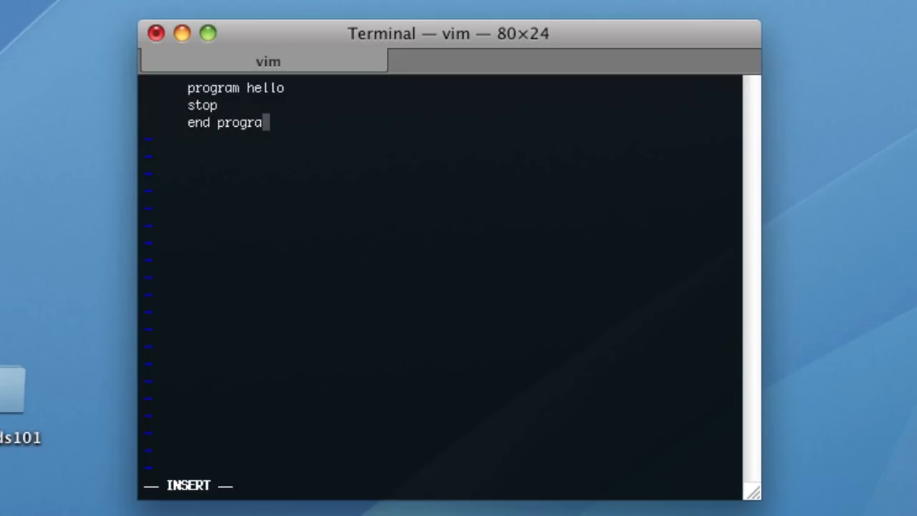
key("Return")
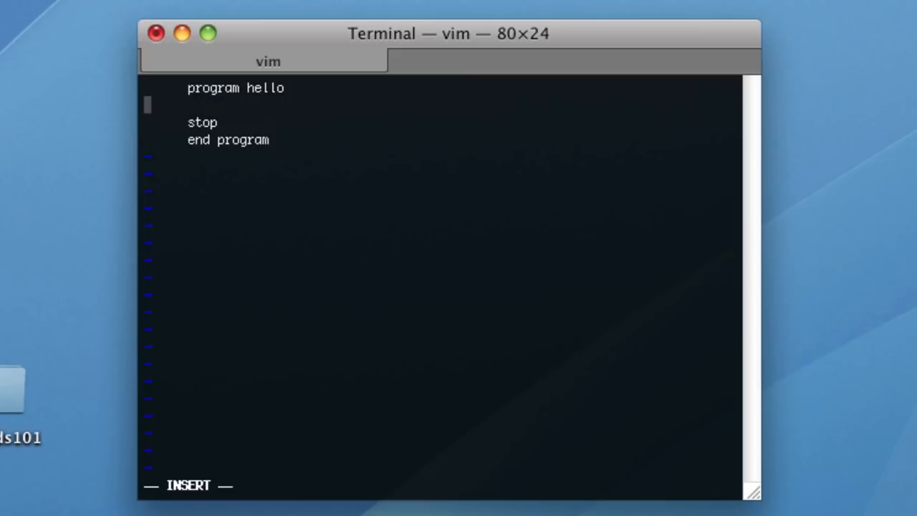
key("Return")
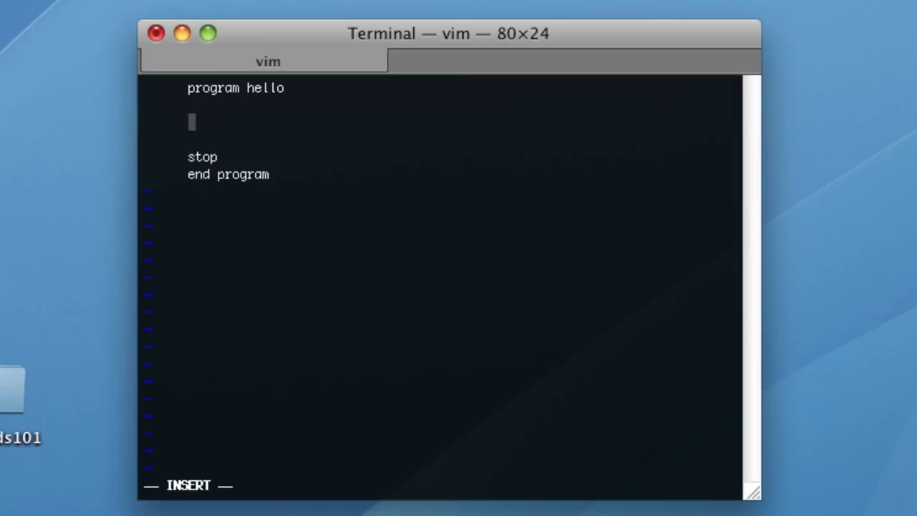
Step: Add write (*,*) 'Hello, World!' above stop and return to normal mode
type("write")
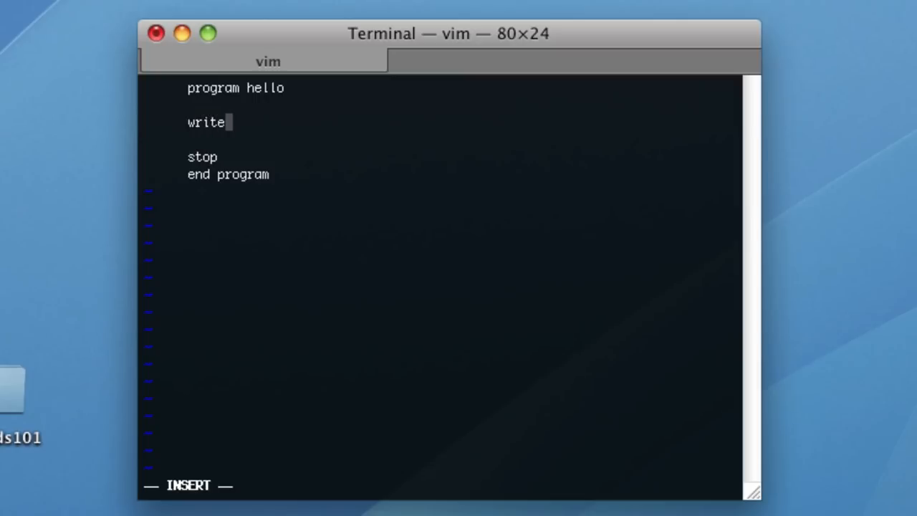
type("(*,*")
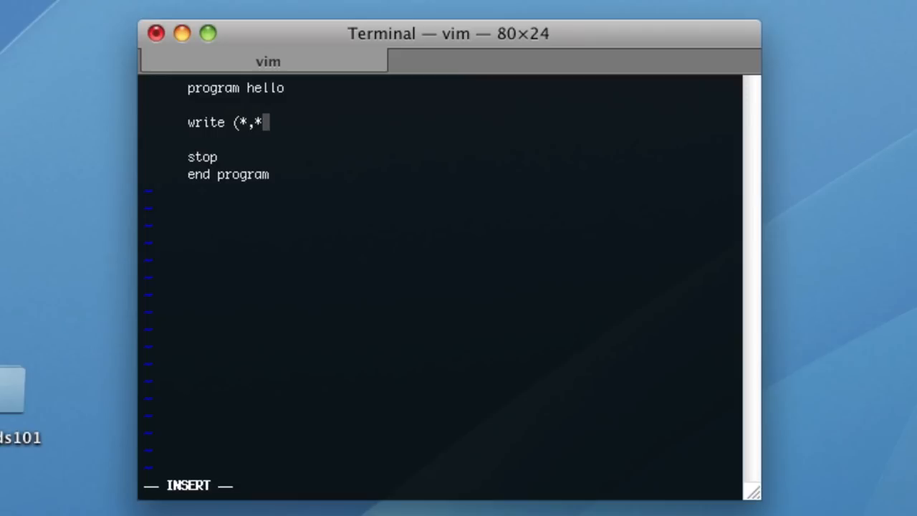
type(") 'H")
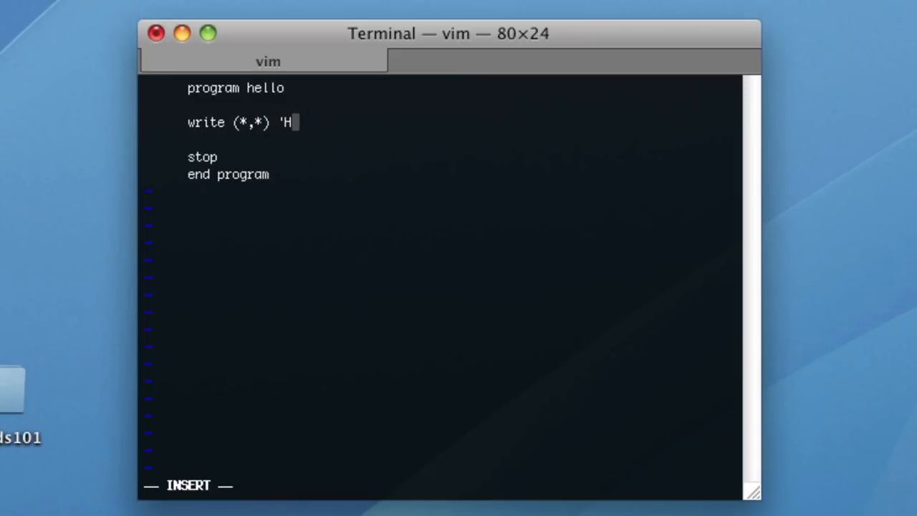
type("ello, Wo")
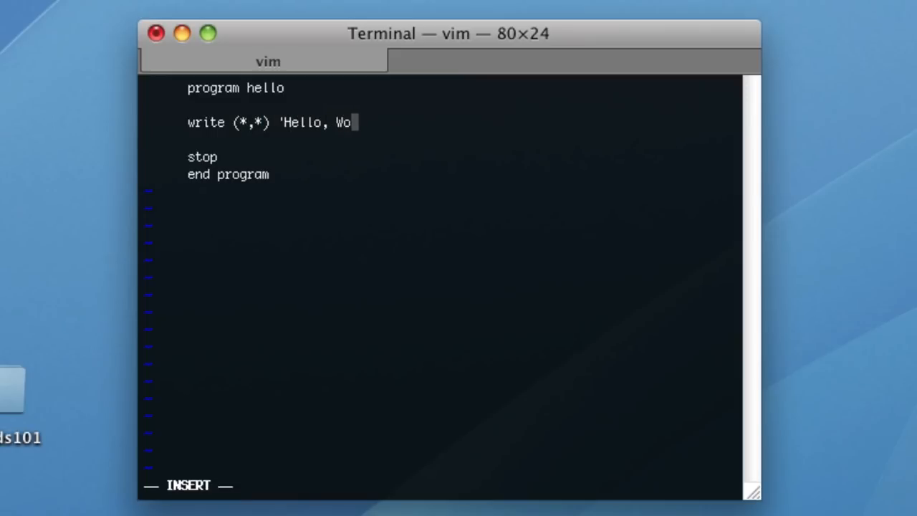
type("rld!'")
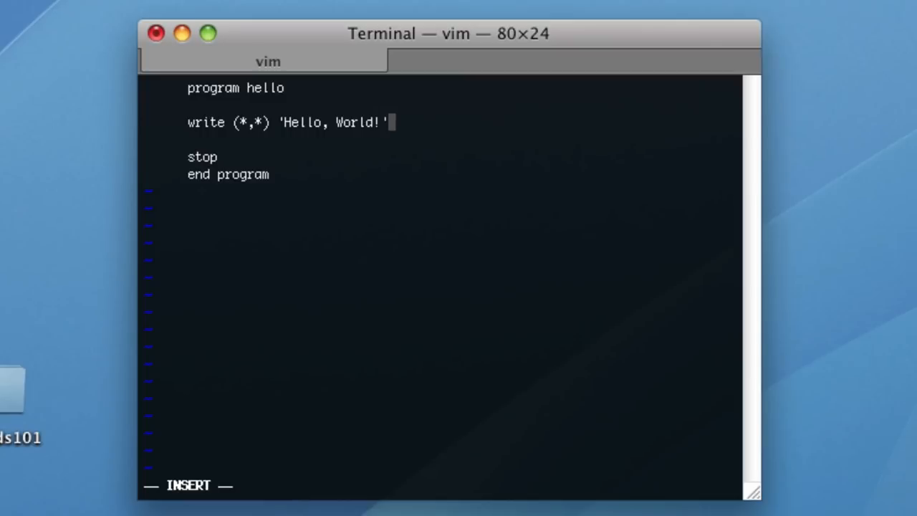
key("Escape")
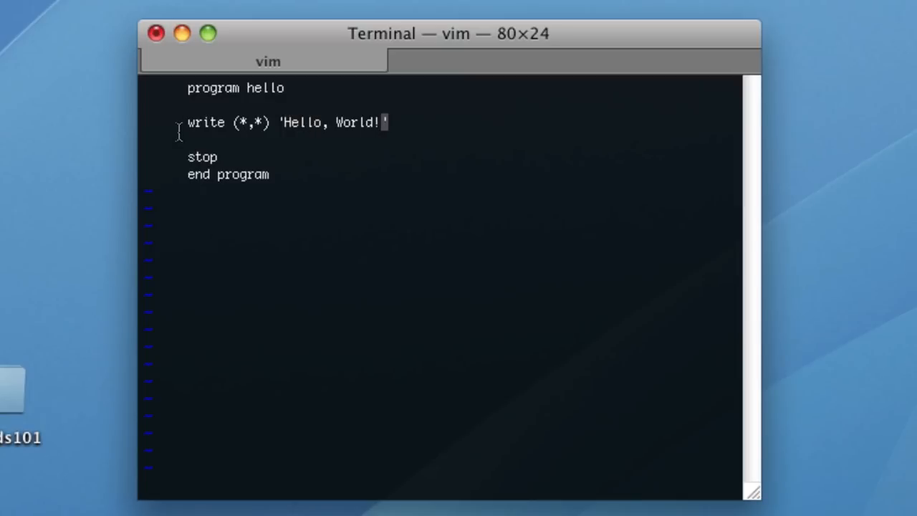
mouse_move(296, 151)
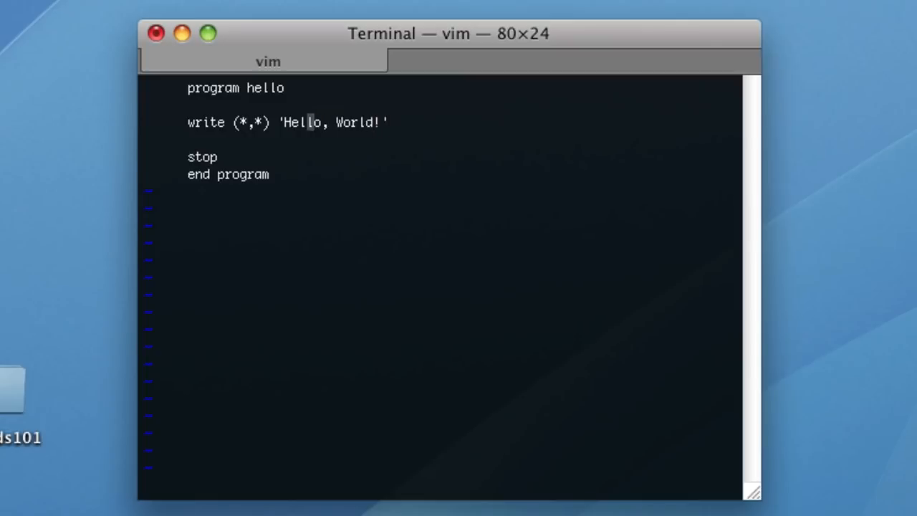
Step: Adjust the blank line above the write statement, removing a stray 'c' and '1000'
key("0")
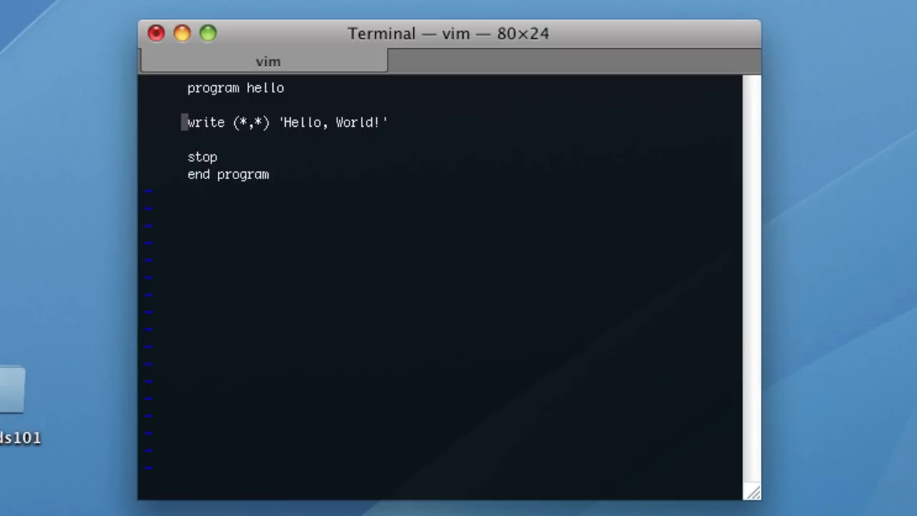
key("i")
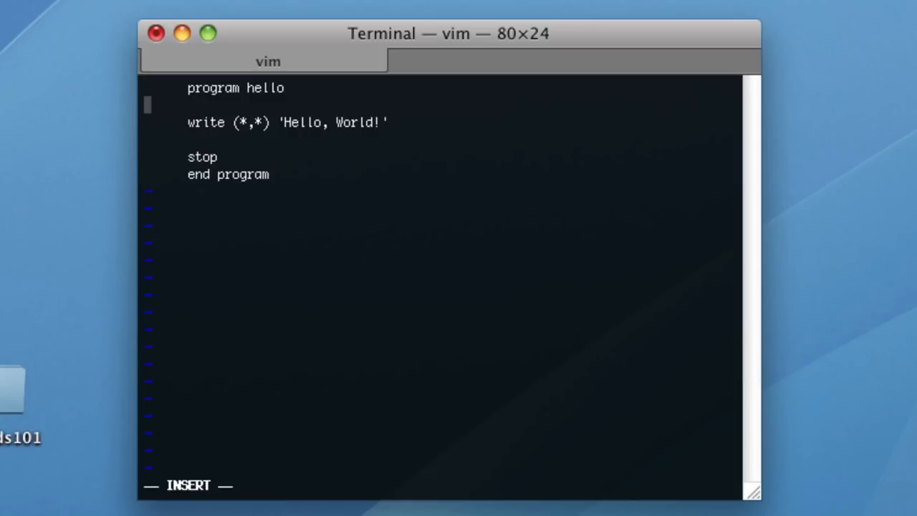
key("Return")
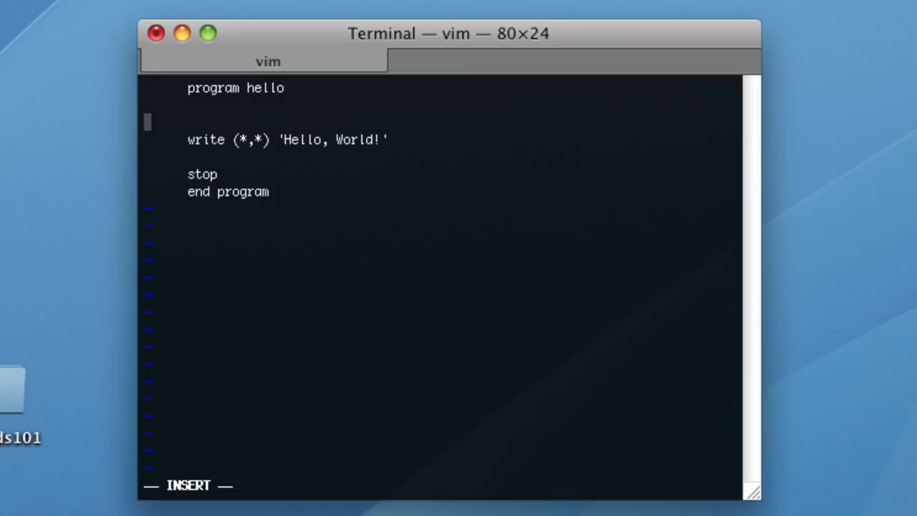
type("c")
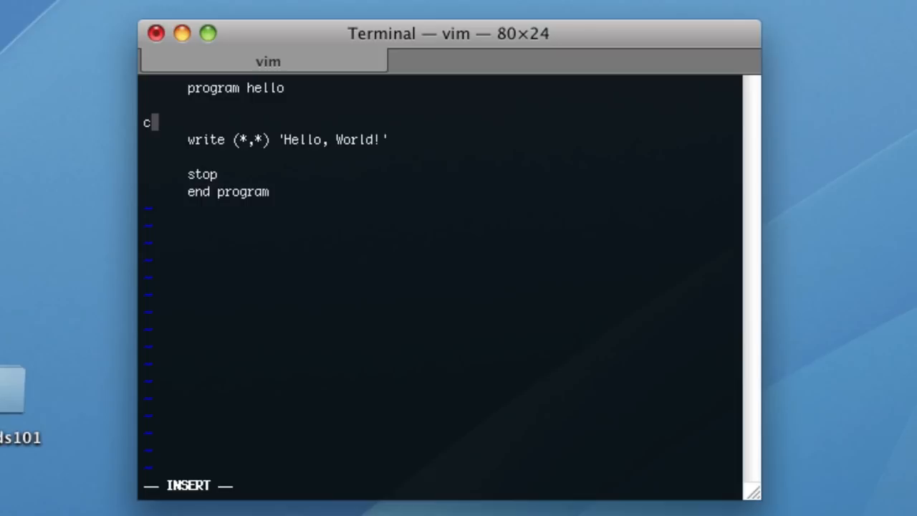
key("Backspace")
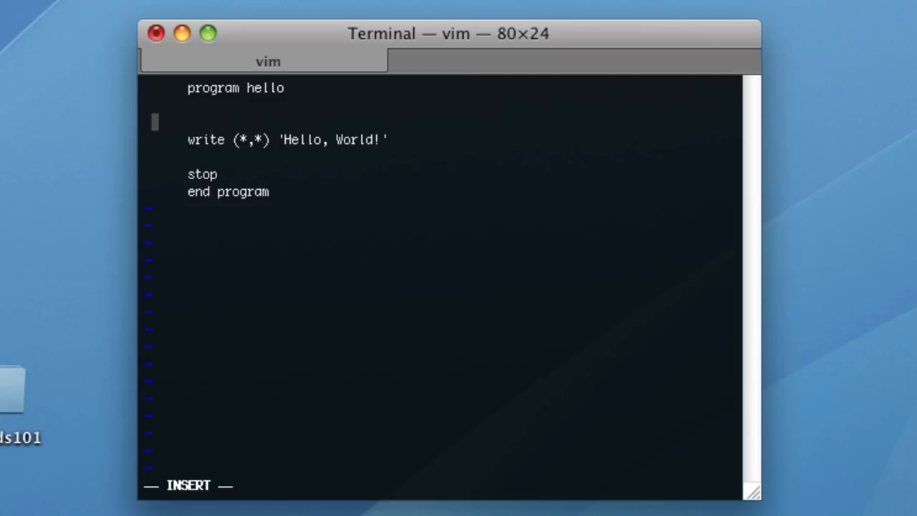
type("1000")
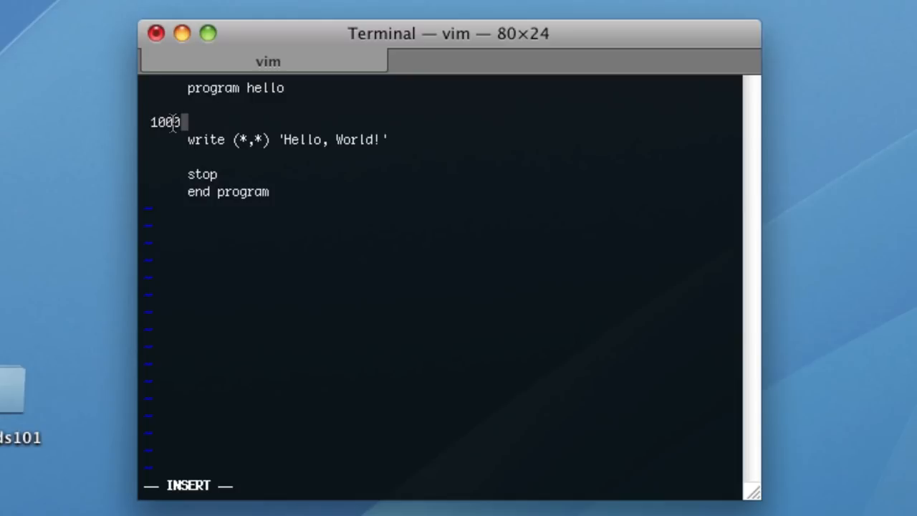
key("BackSpace")
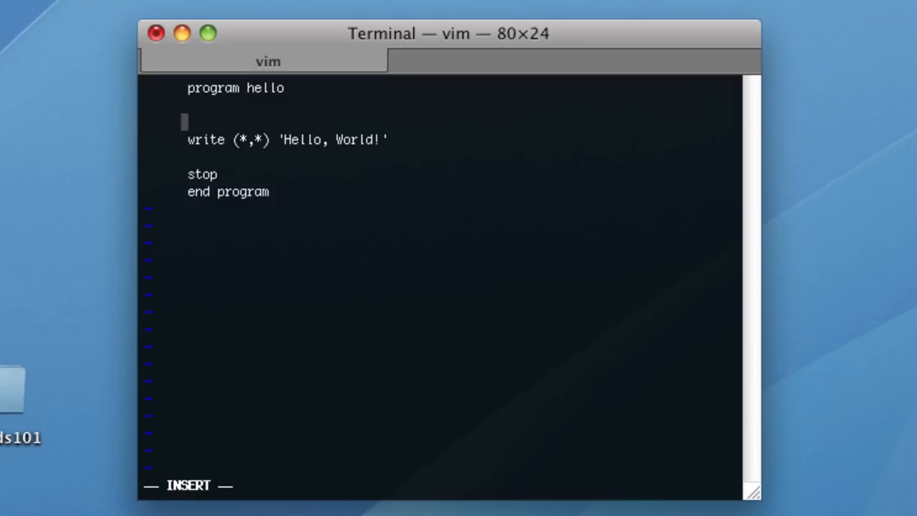
mouse_move(166, 103)
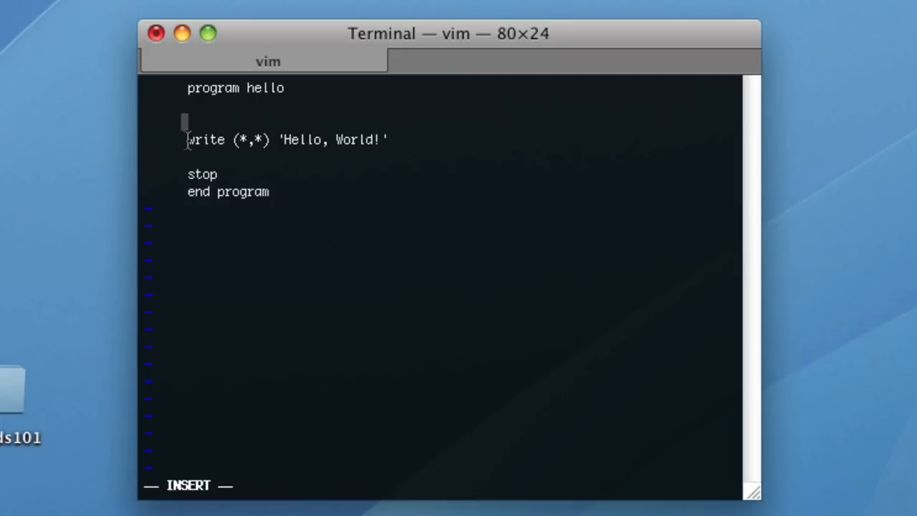
mouse_move(192, 158)
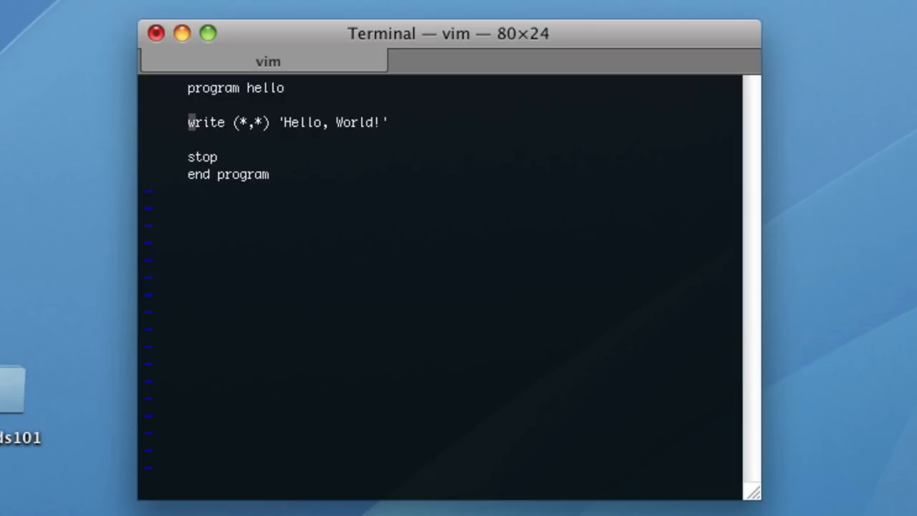
Step: Insert 'integer :: i' on a new line between program hello and the write statement
key("O")
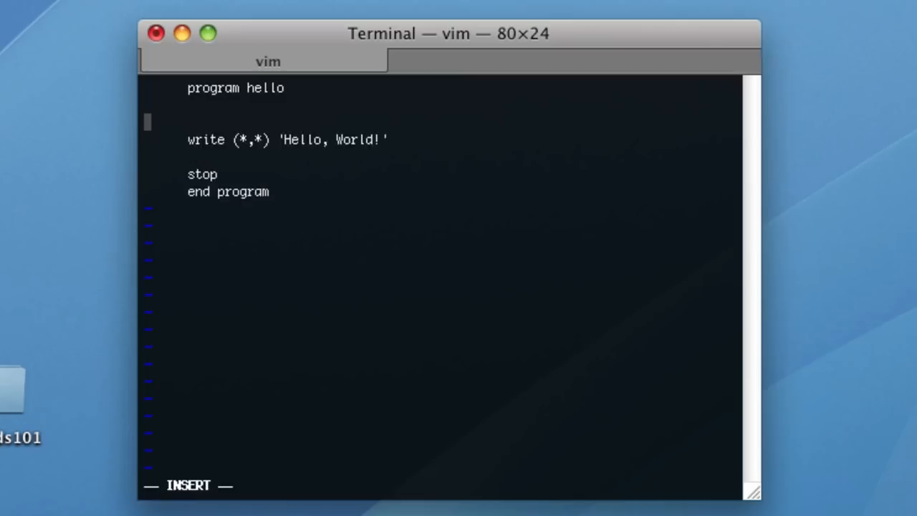
key("Return")
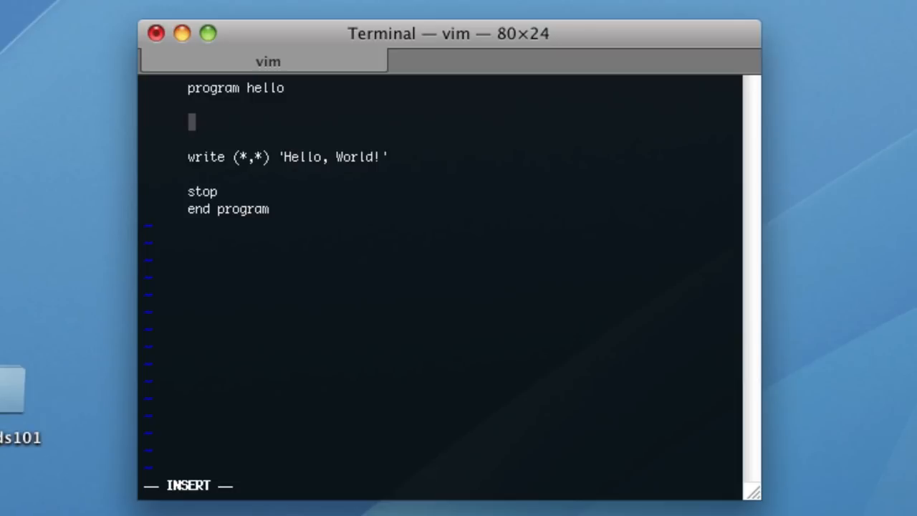
type("integer")
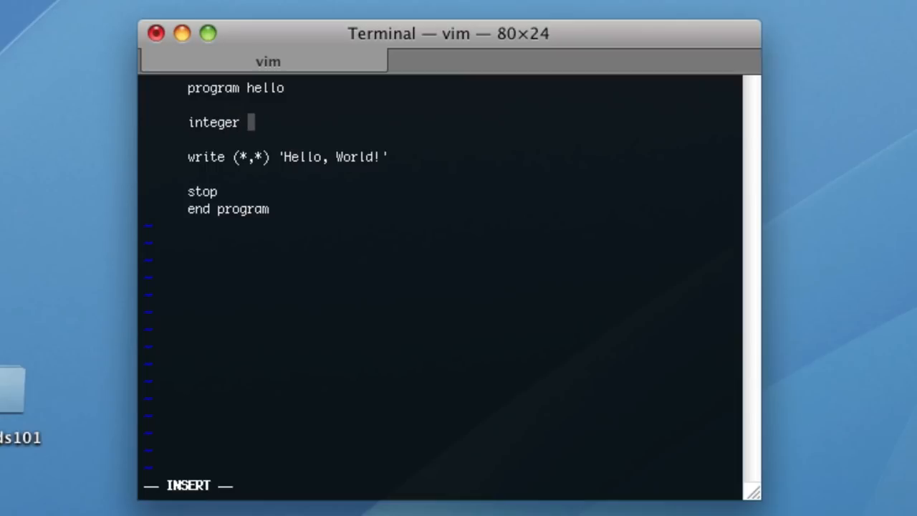
type(":: i")
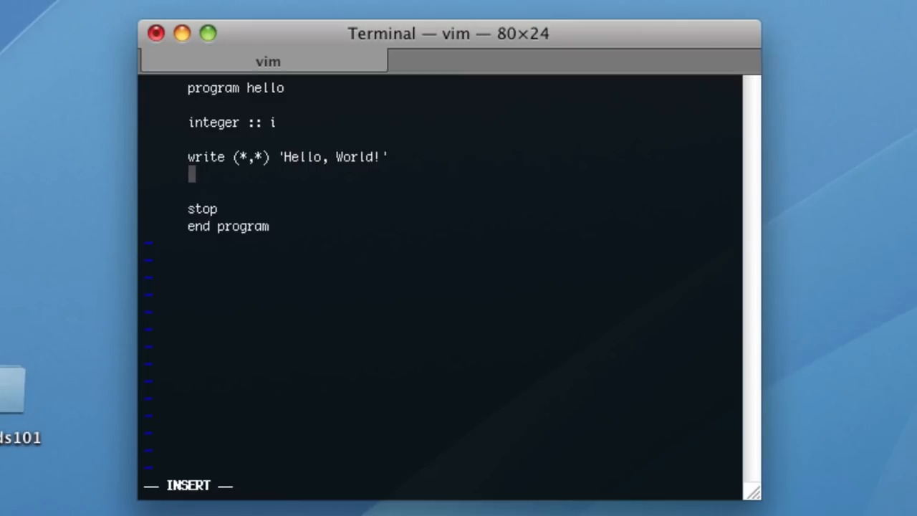
mouse_move(306, 66)
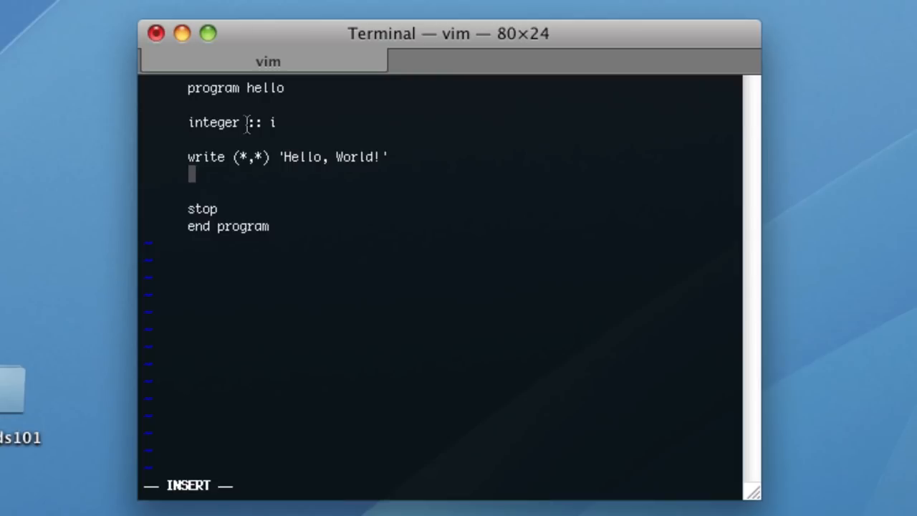
mouse_move(318, 122)
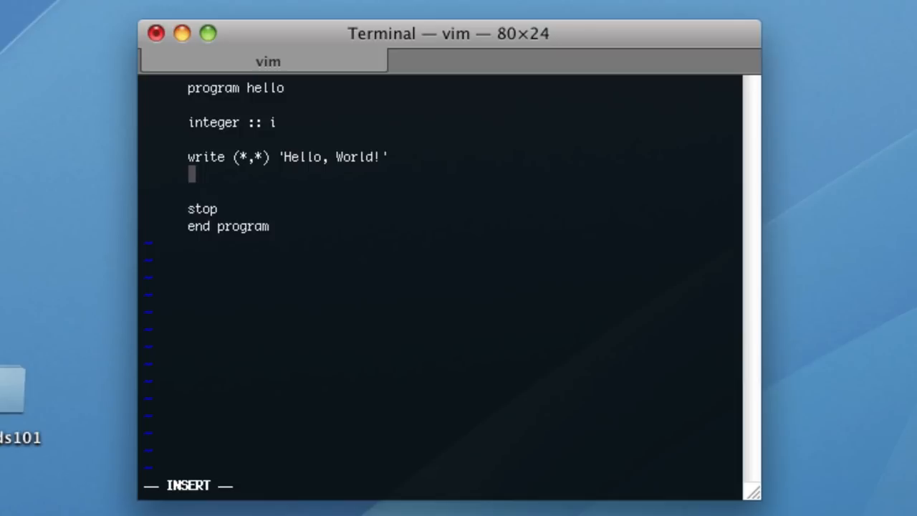
Step: Add the line read (*,*) i below the Hello write statement
type("read (")
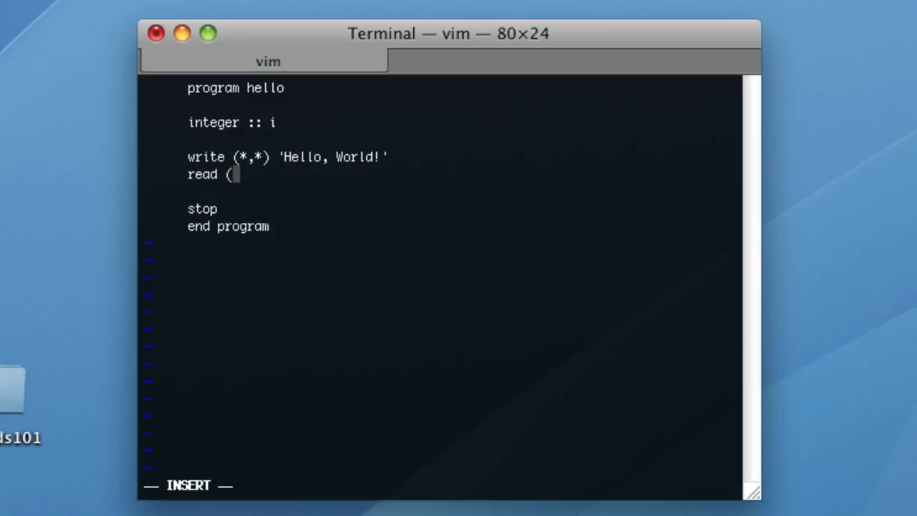
type("*,*)")
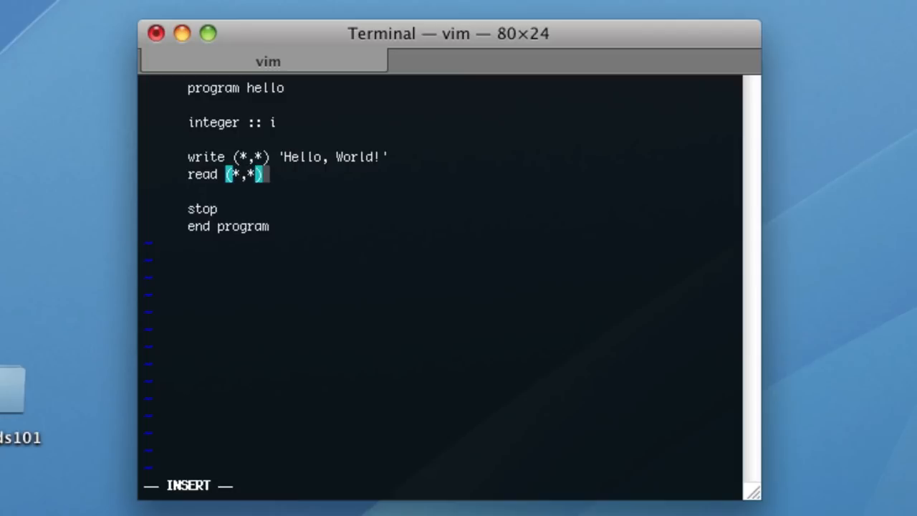
type("'")
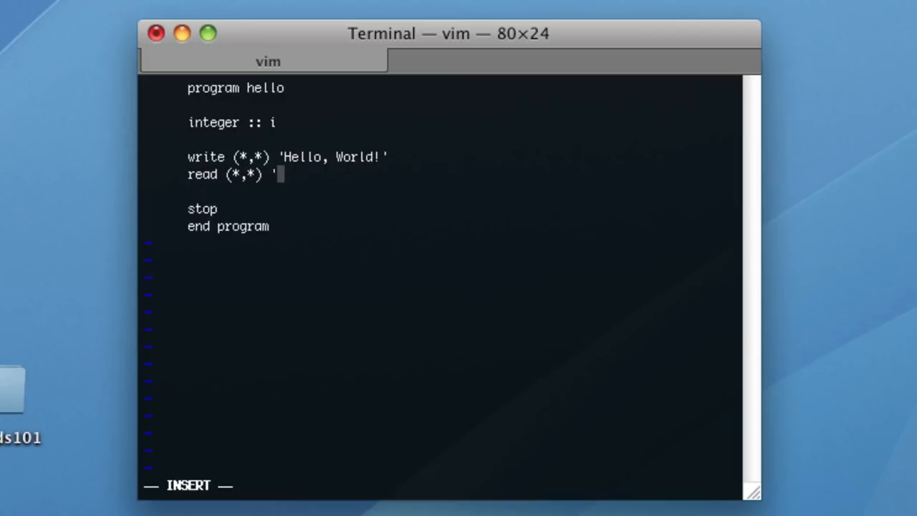
type("i")
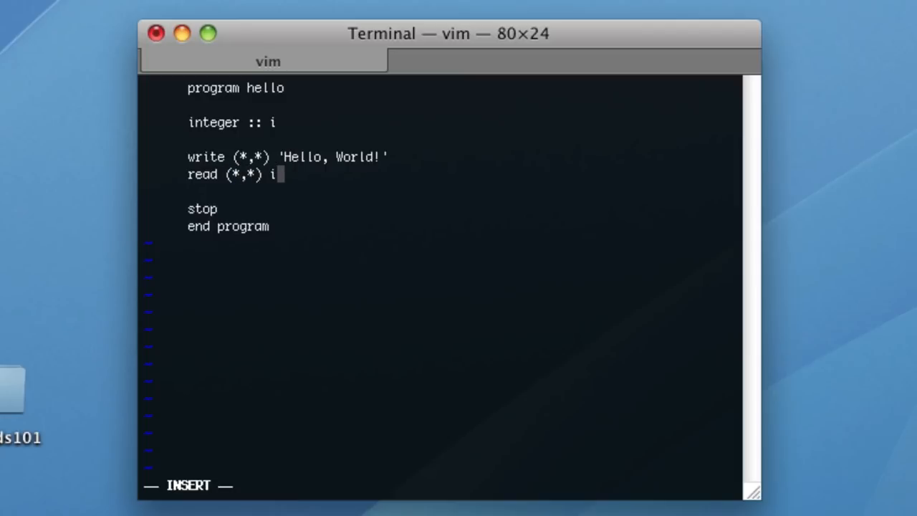
key("Return")
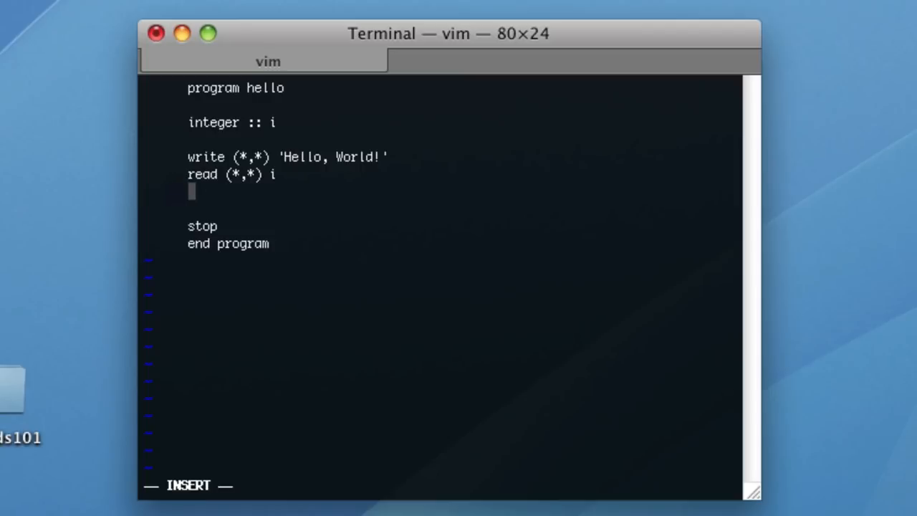
Step: Add write (*,*) 'Your number squared is', i on the next line
type("write (*,*) '")
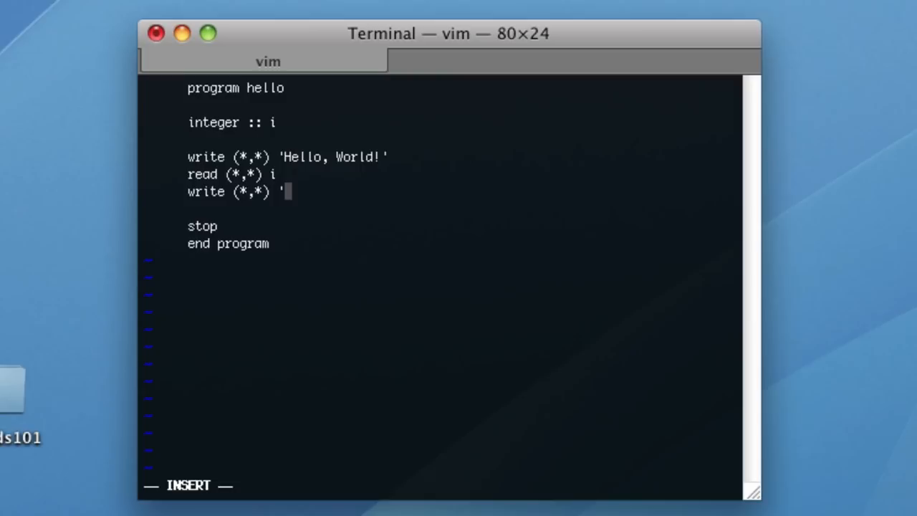
type("Your n")
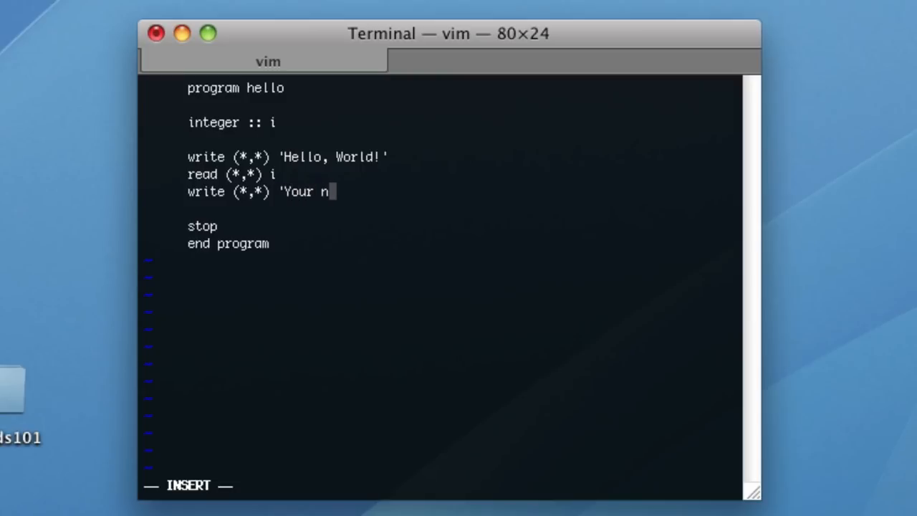
type("umber s")
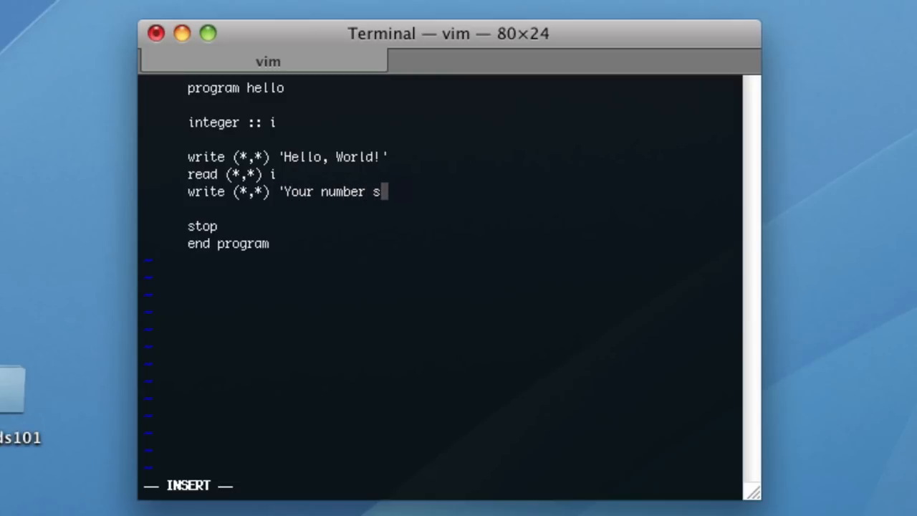
type("quarde")
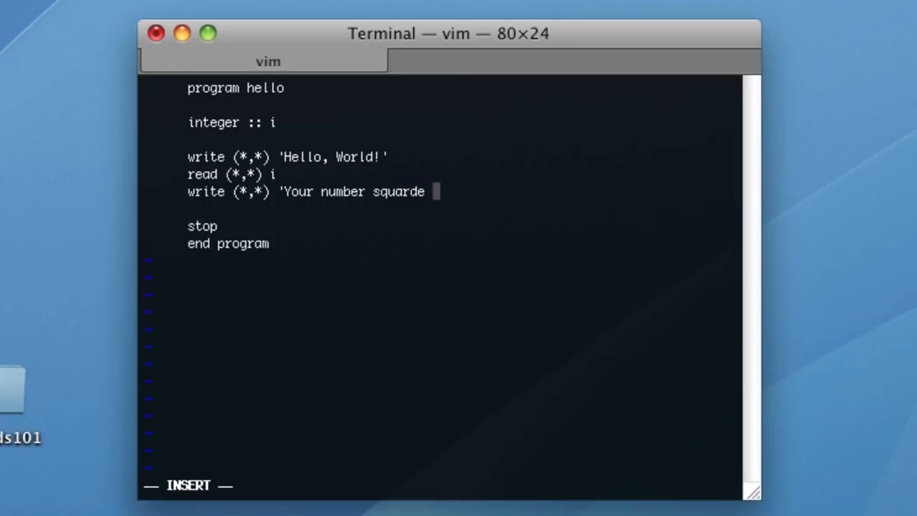
type("d is'")
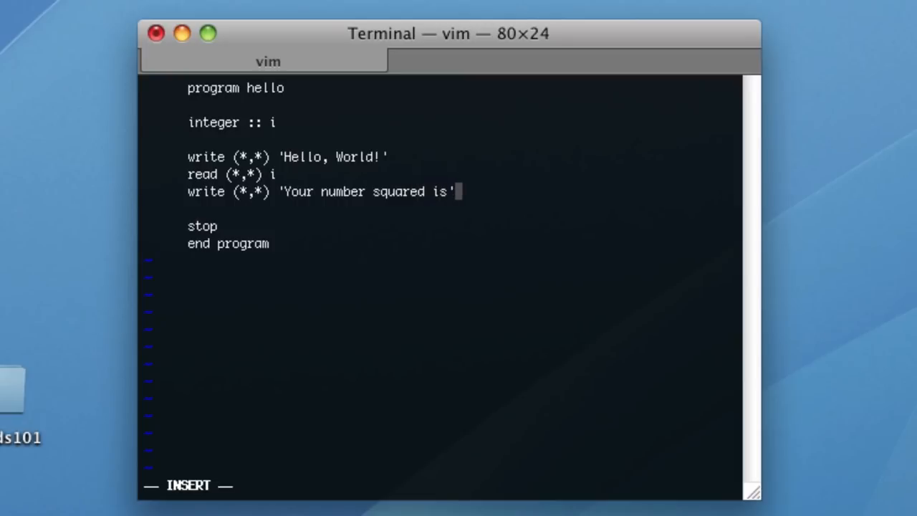
type(", i")
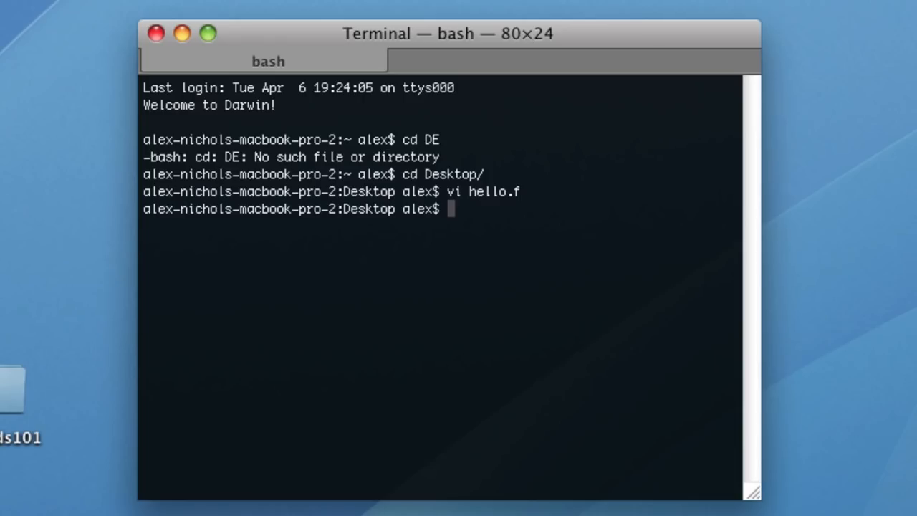
Step: Compile hello.f with gfortran and retype vi hello.f at the prompt
type("gfortran hello.f")
type("./a.out")
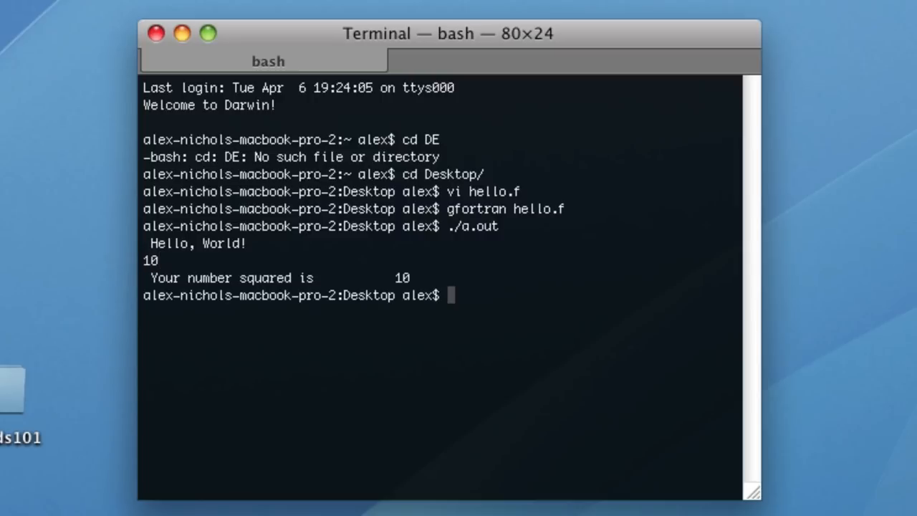
type("vi hello.f")
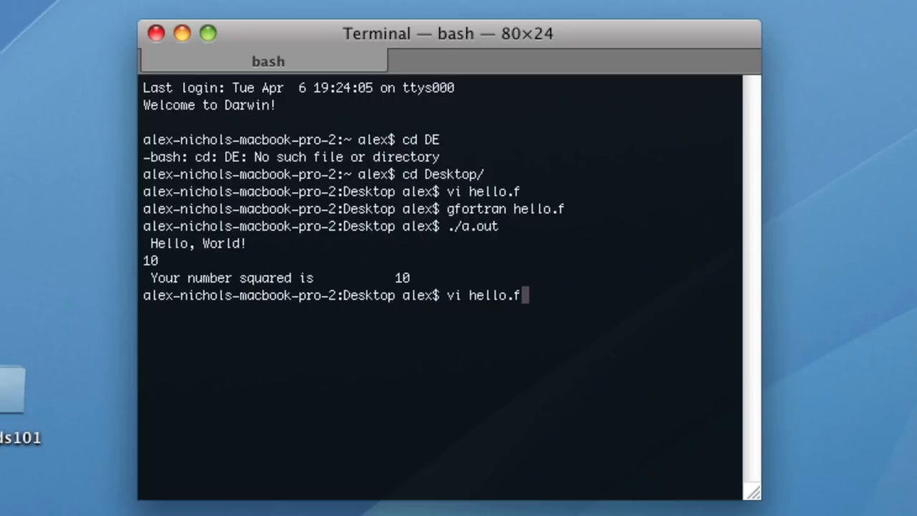
Step: Reopen hello.f and change the output line to print i*i
key("Return")
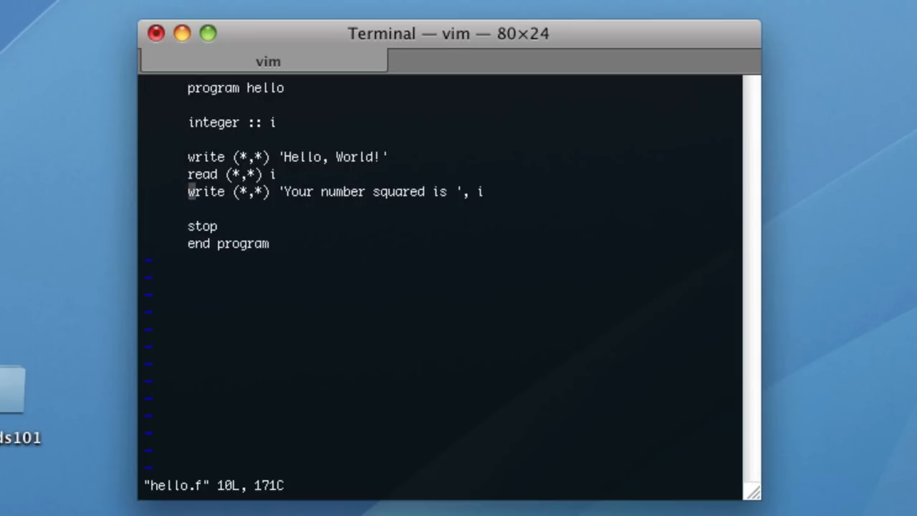
key("A")
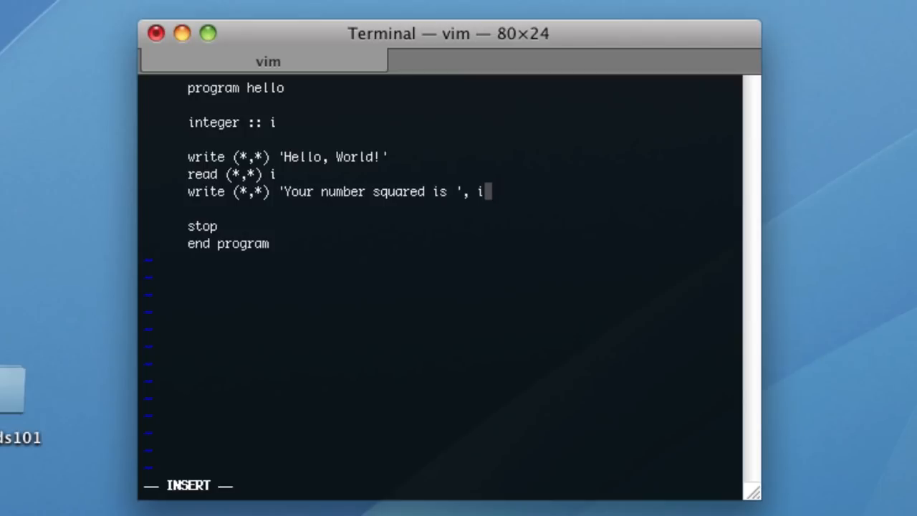
type("*i")
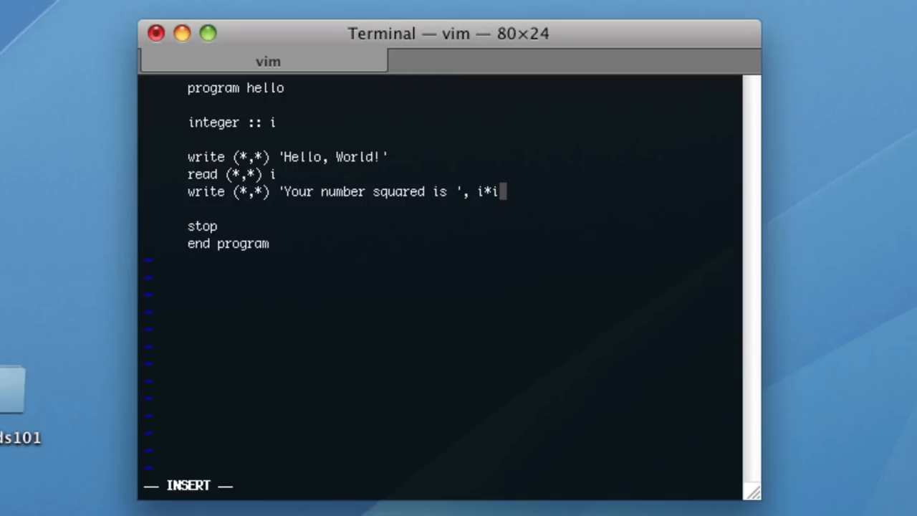
key("Escape")
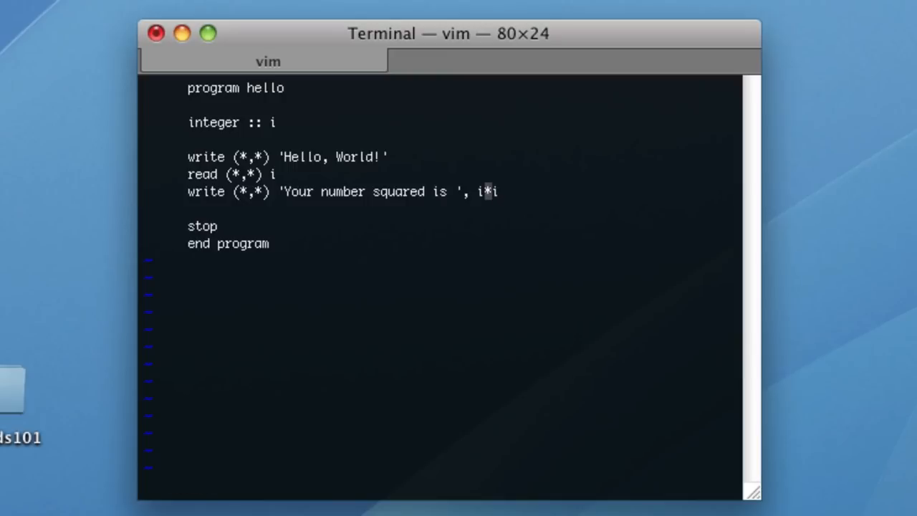